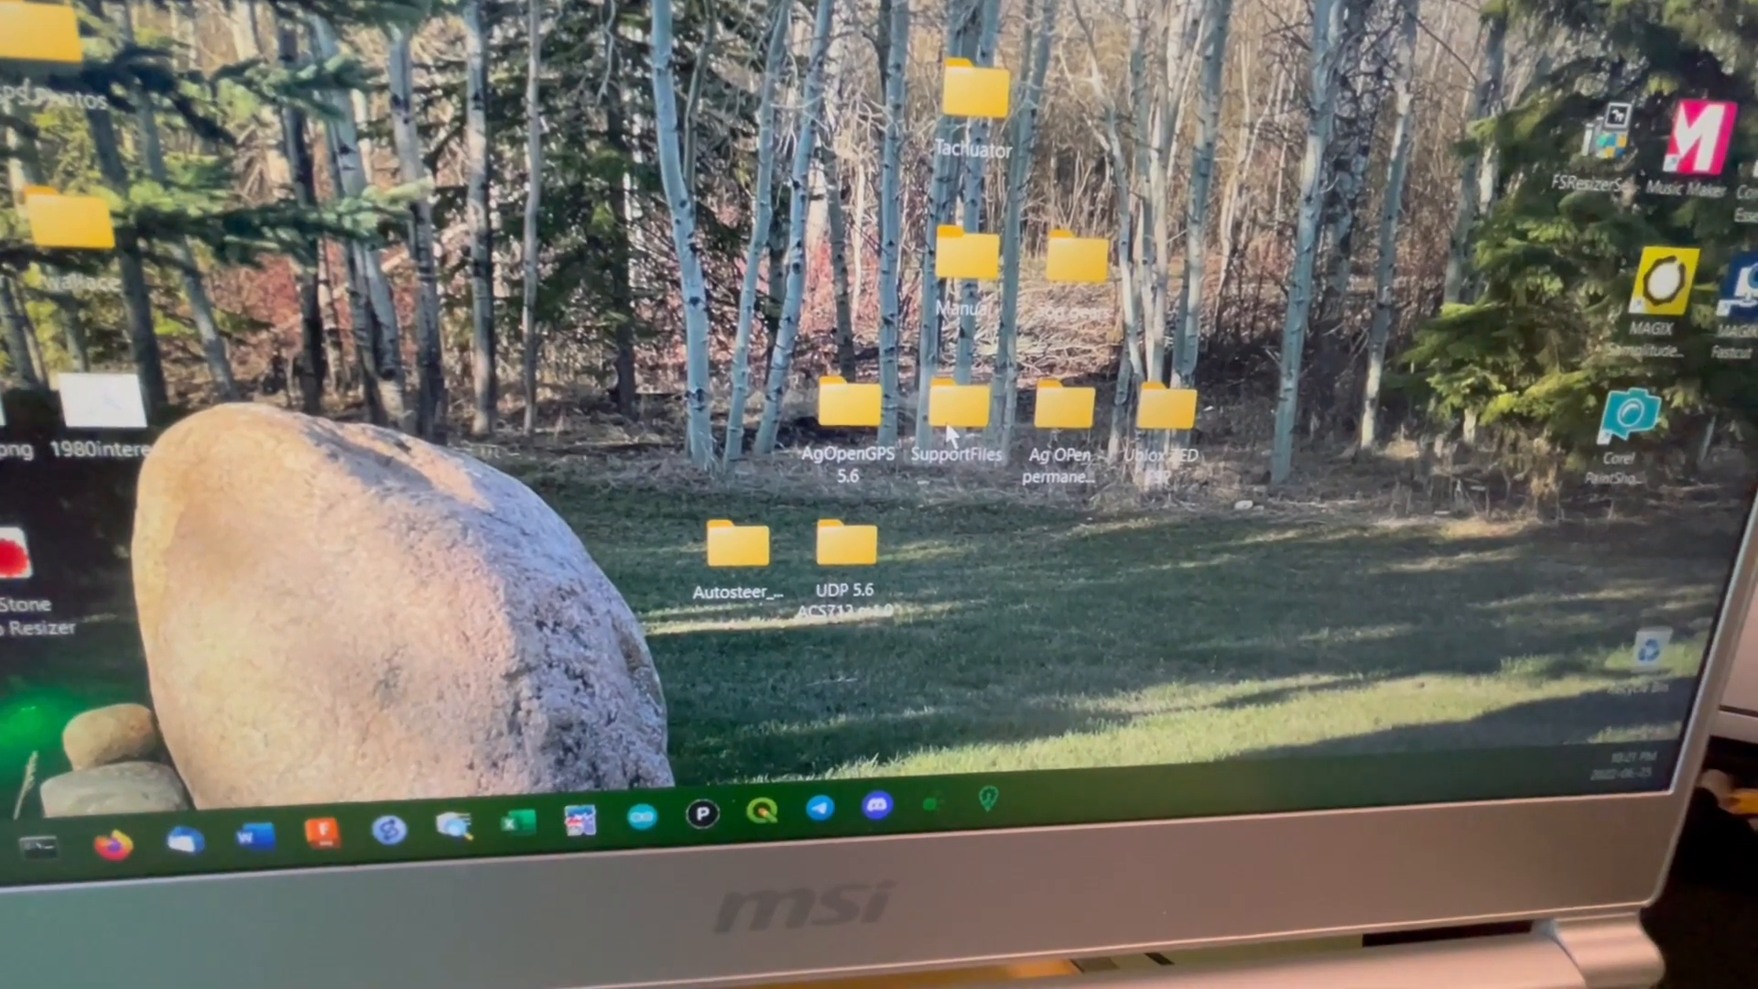
Navigate into SupportFiles, then ArduinoModules, then the UDP folder.
double_click(954, 407)
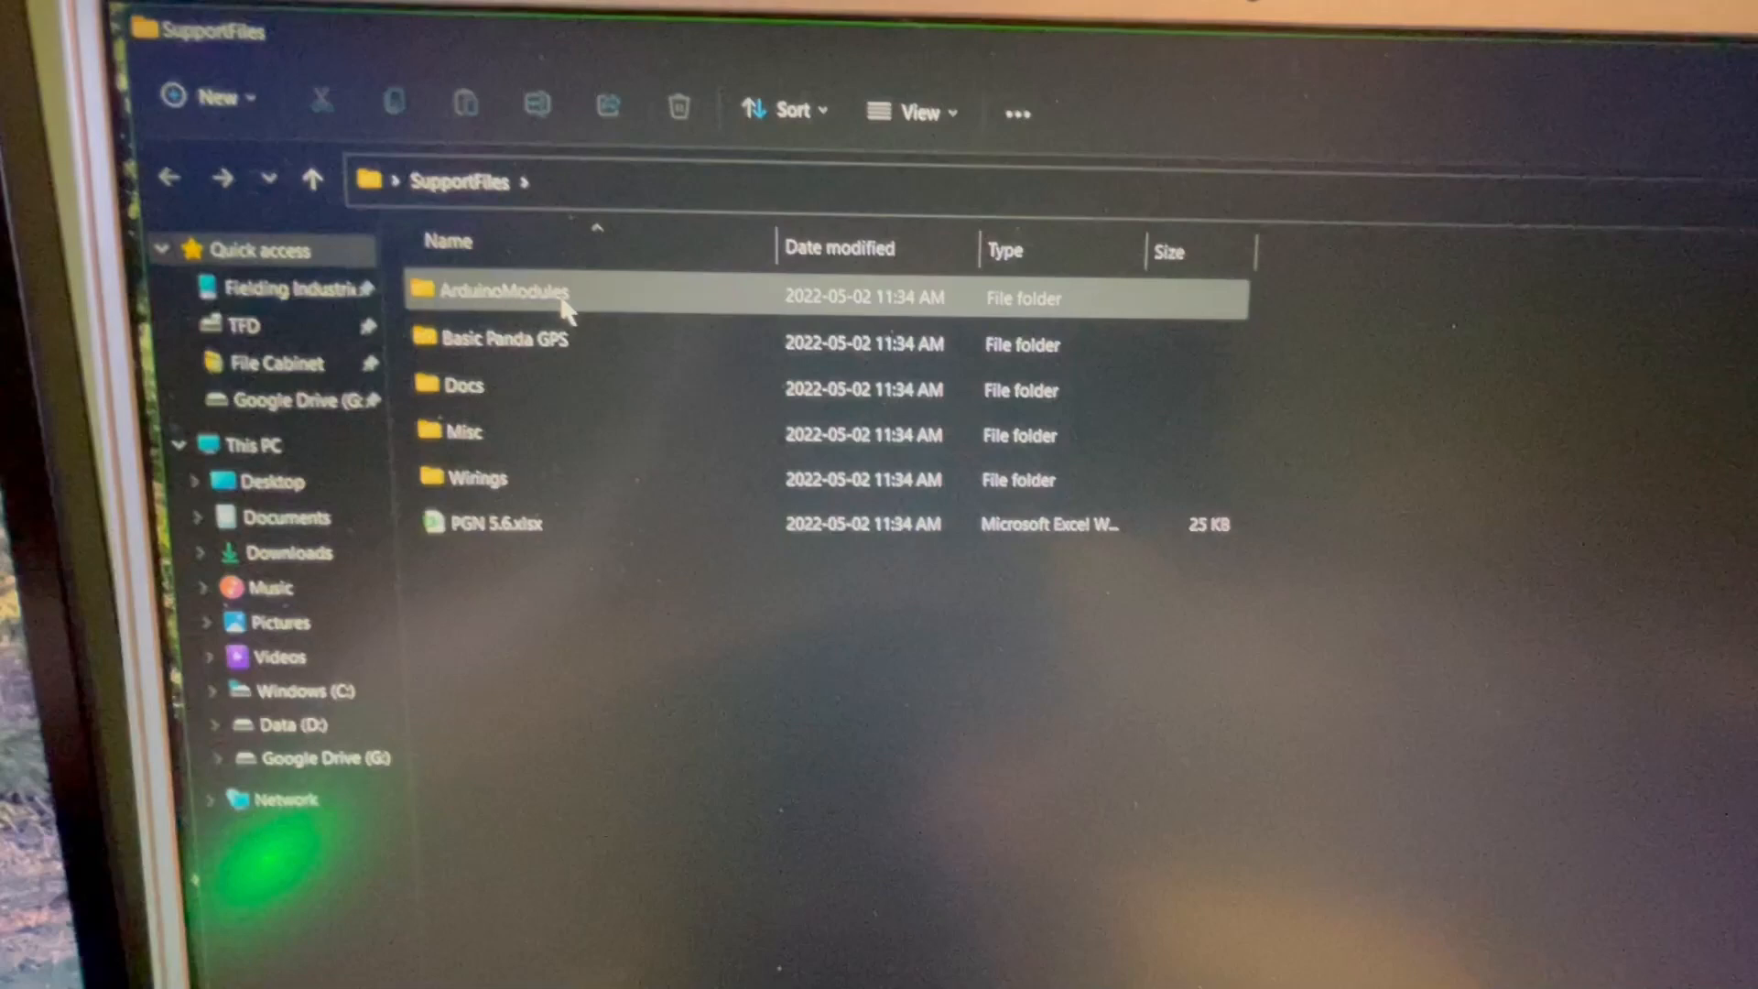
double_click(517, 293)
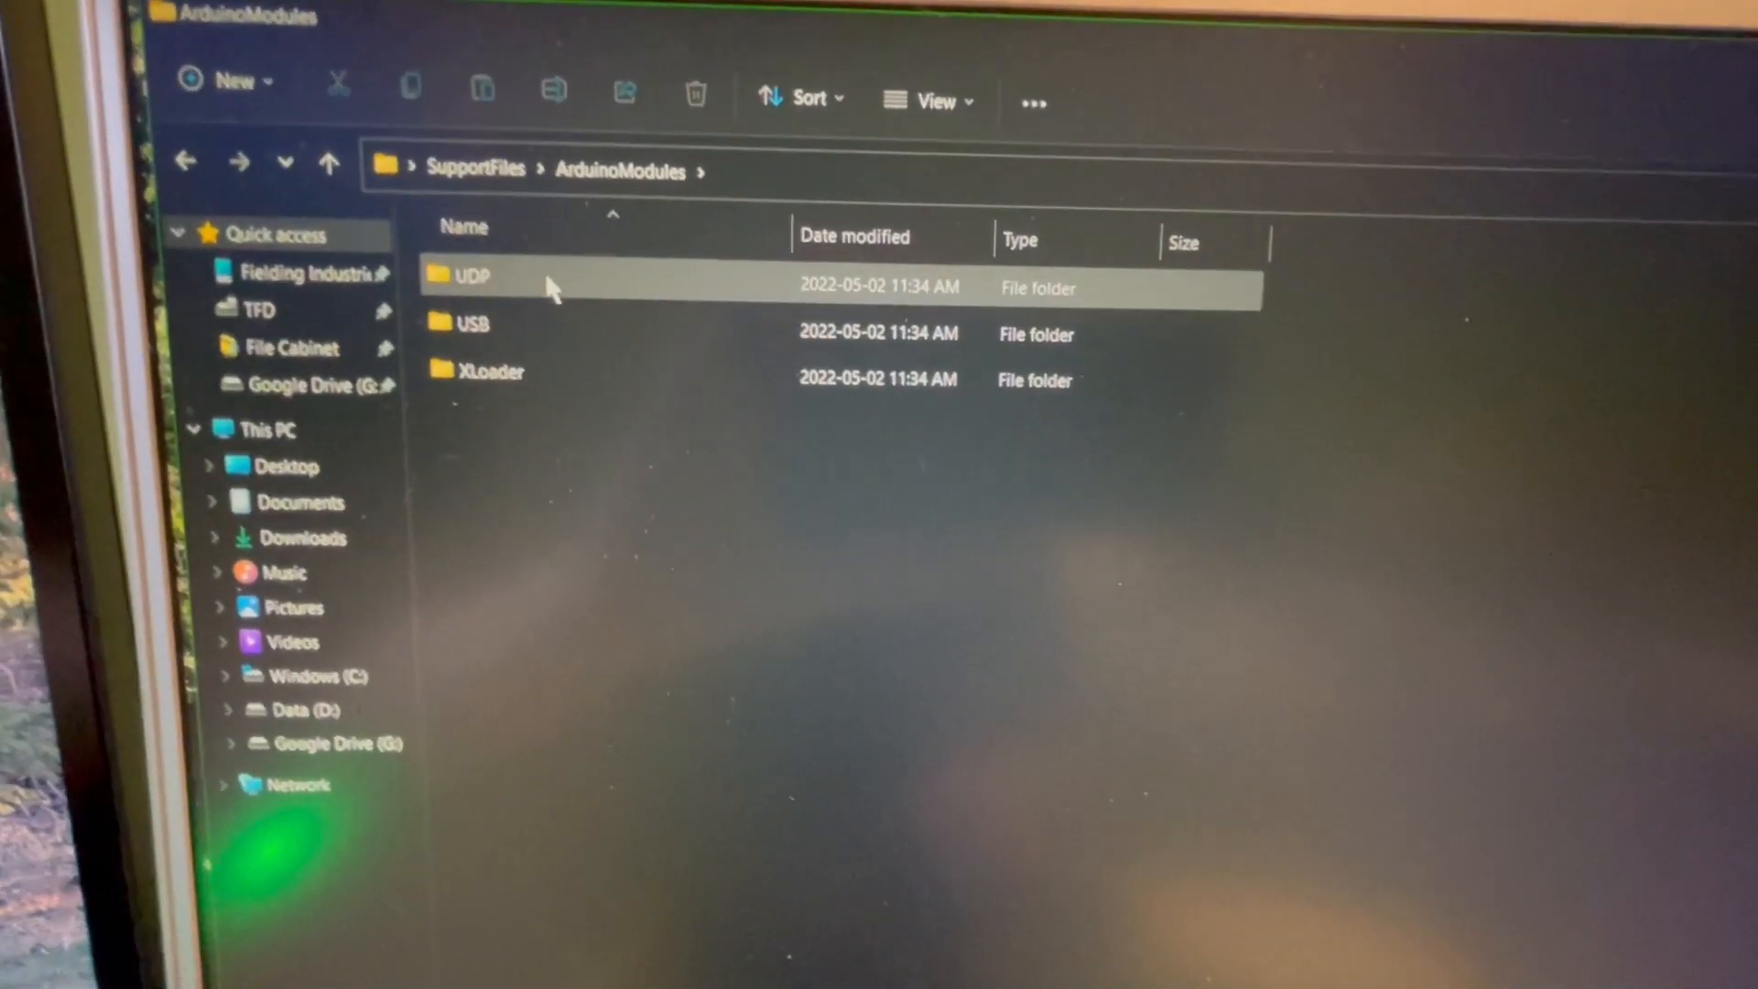
double_click(470, 276)
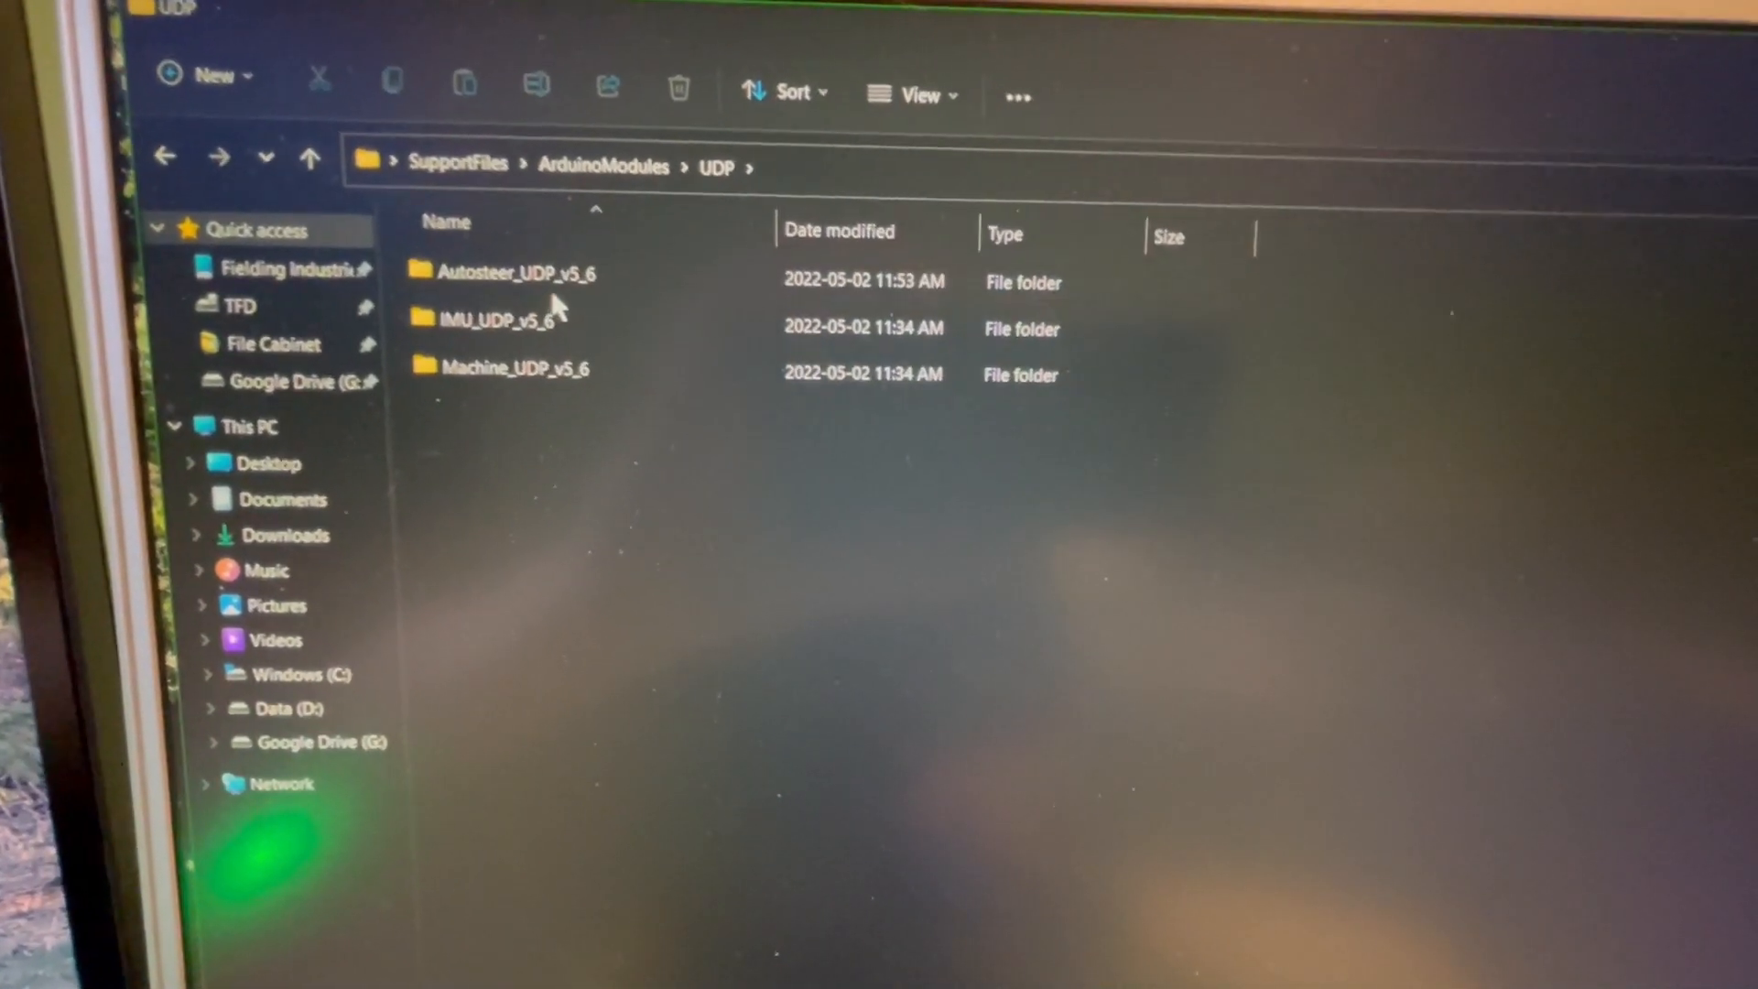
Enter the Autosteer_UDP_v5_6 folder and load its .ino sketch into Arduino IDE.
left_click(511, 273)
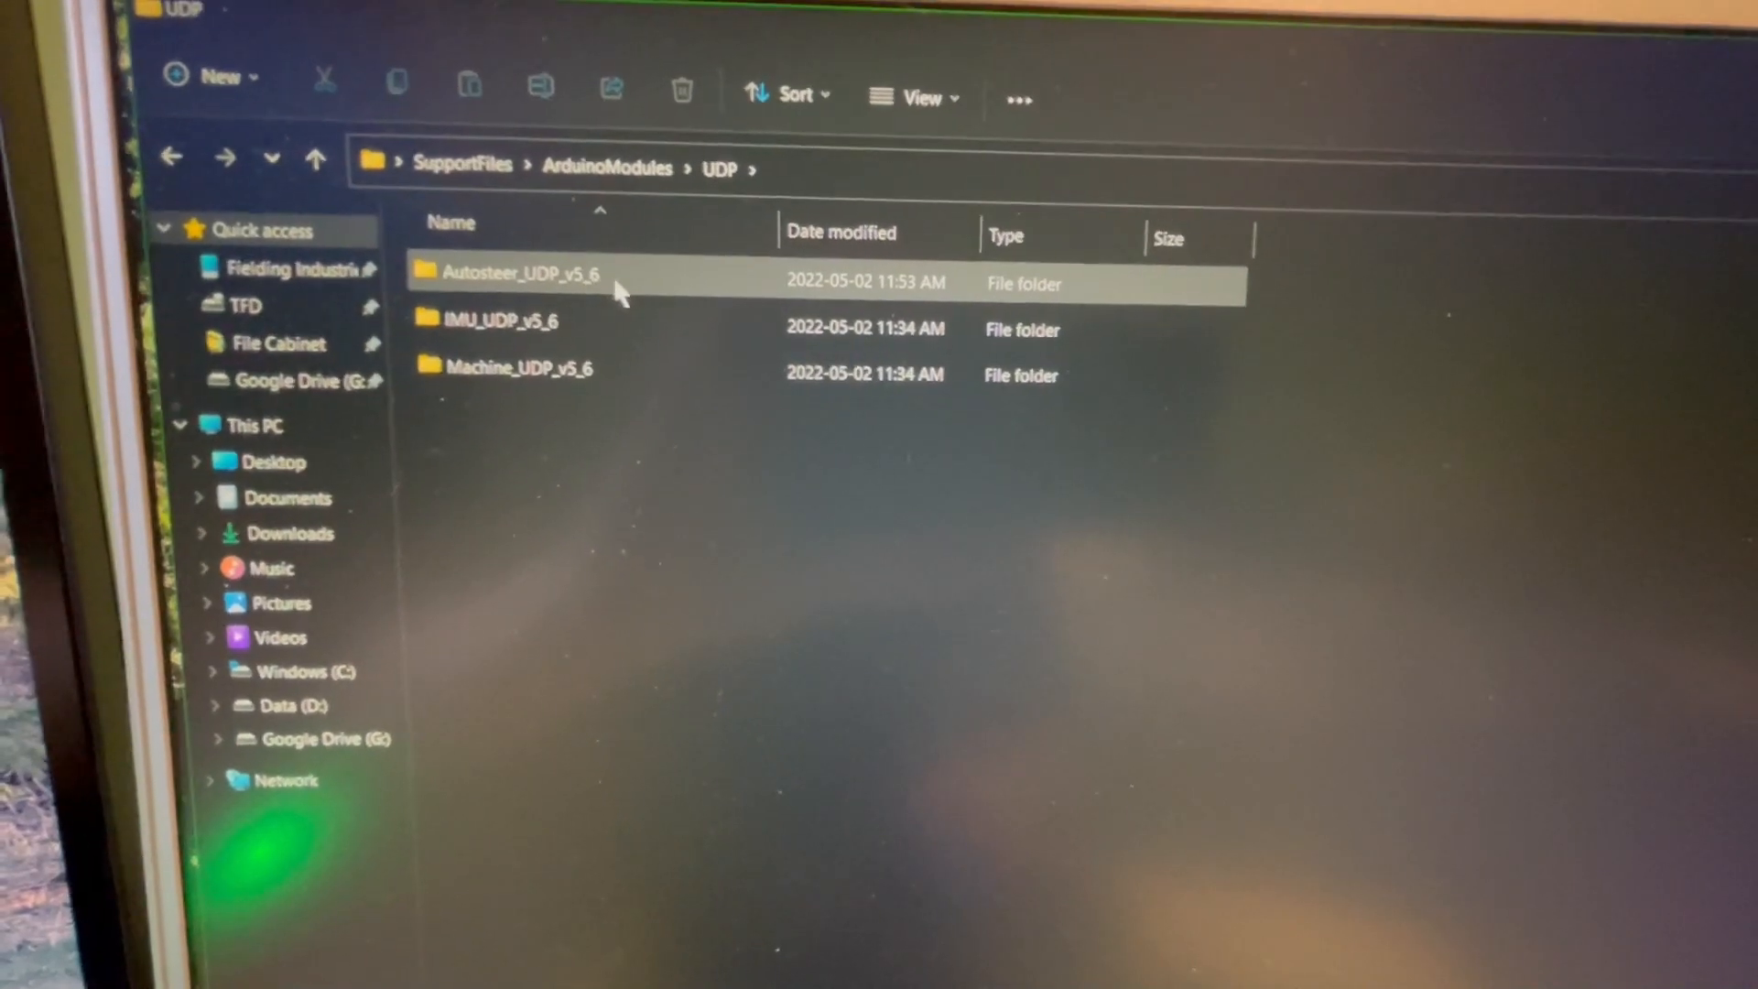
double_click(513, 273)
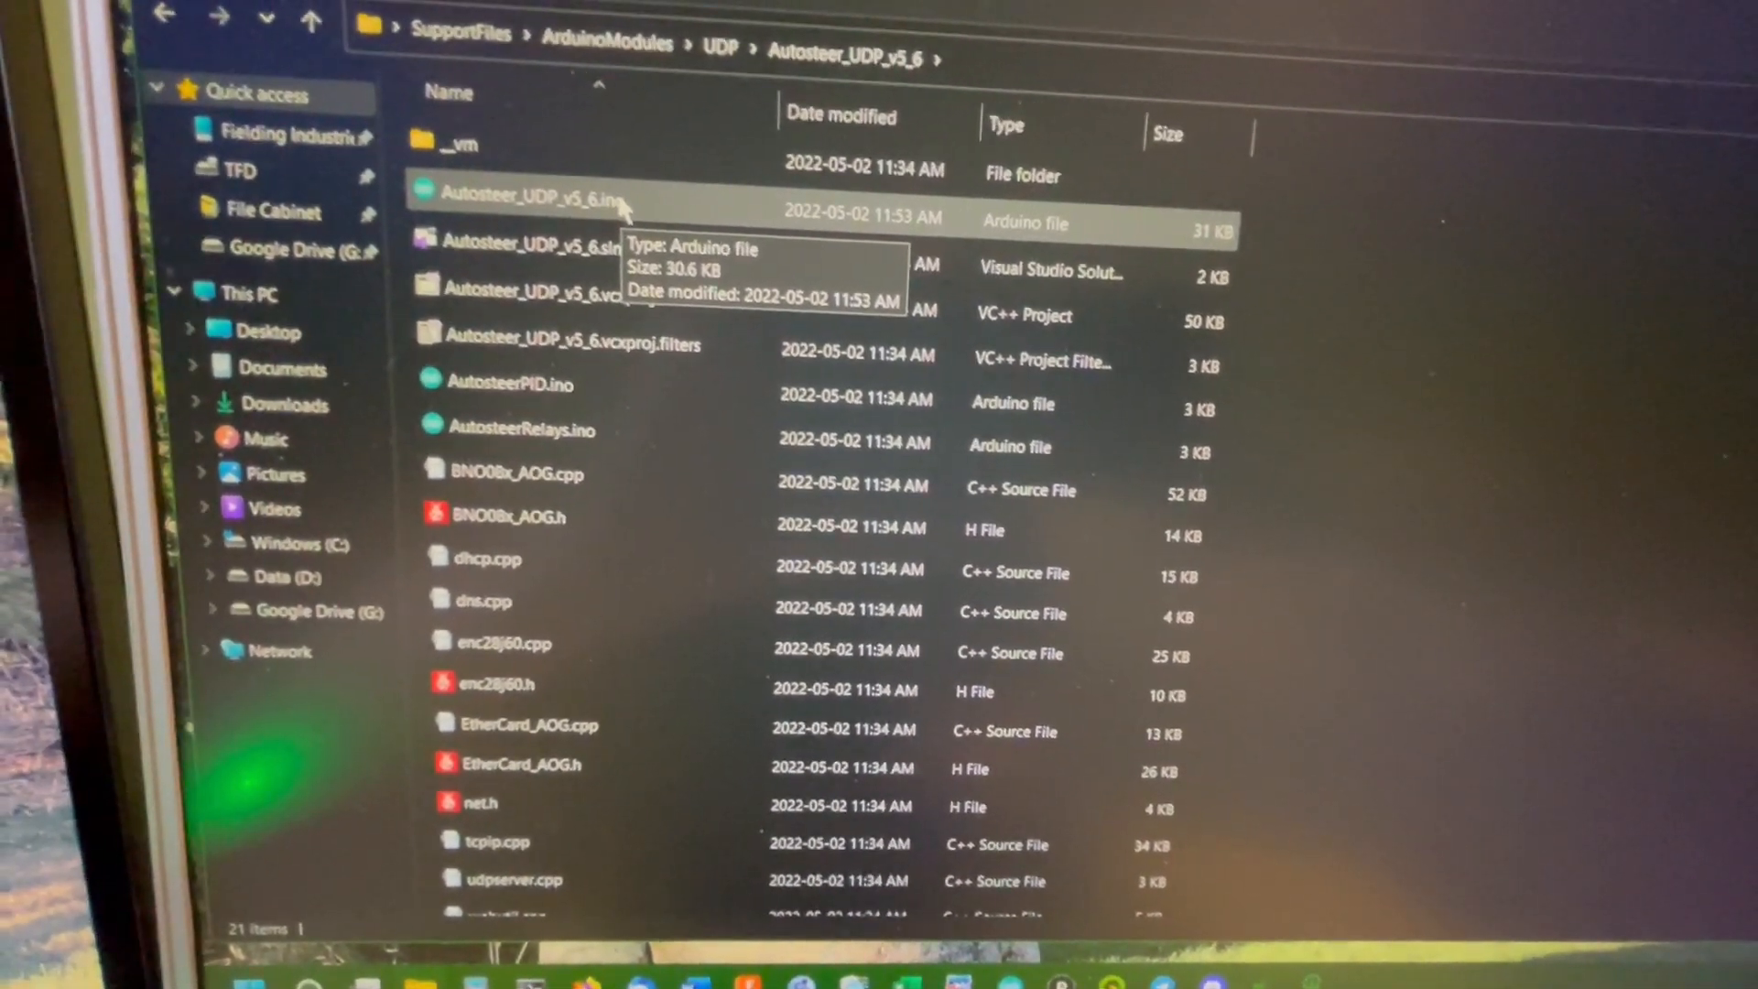
double_click(519, 199)
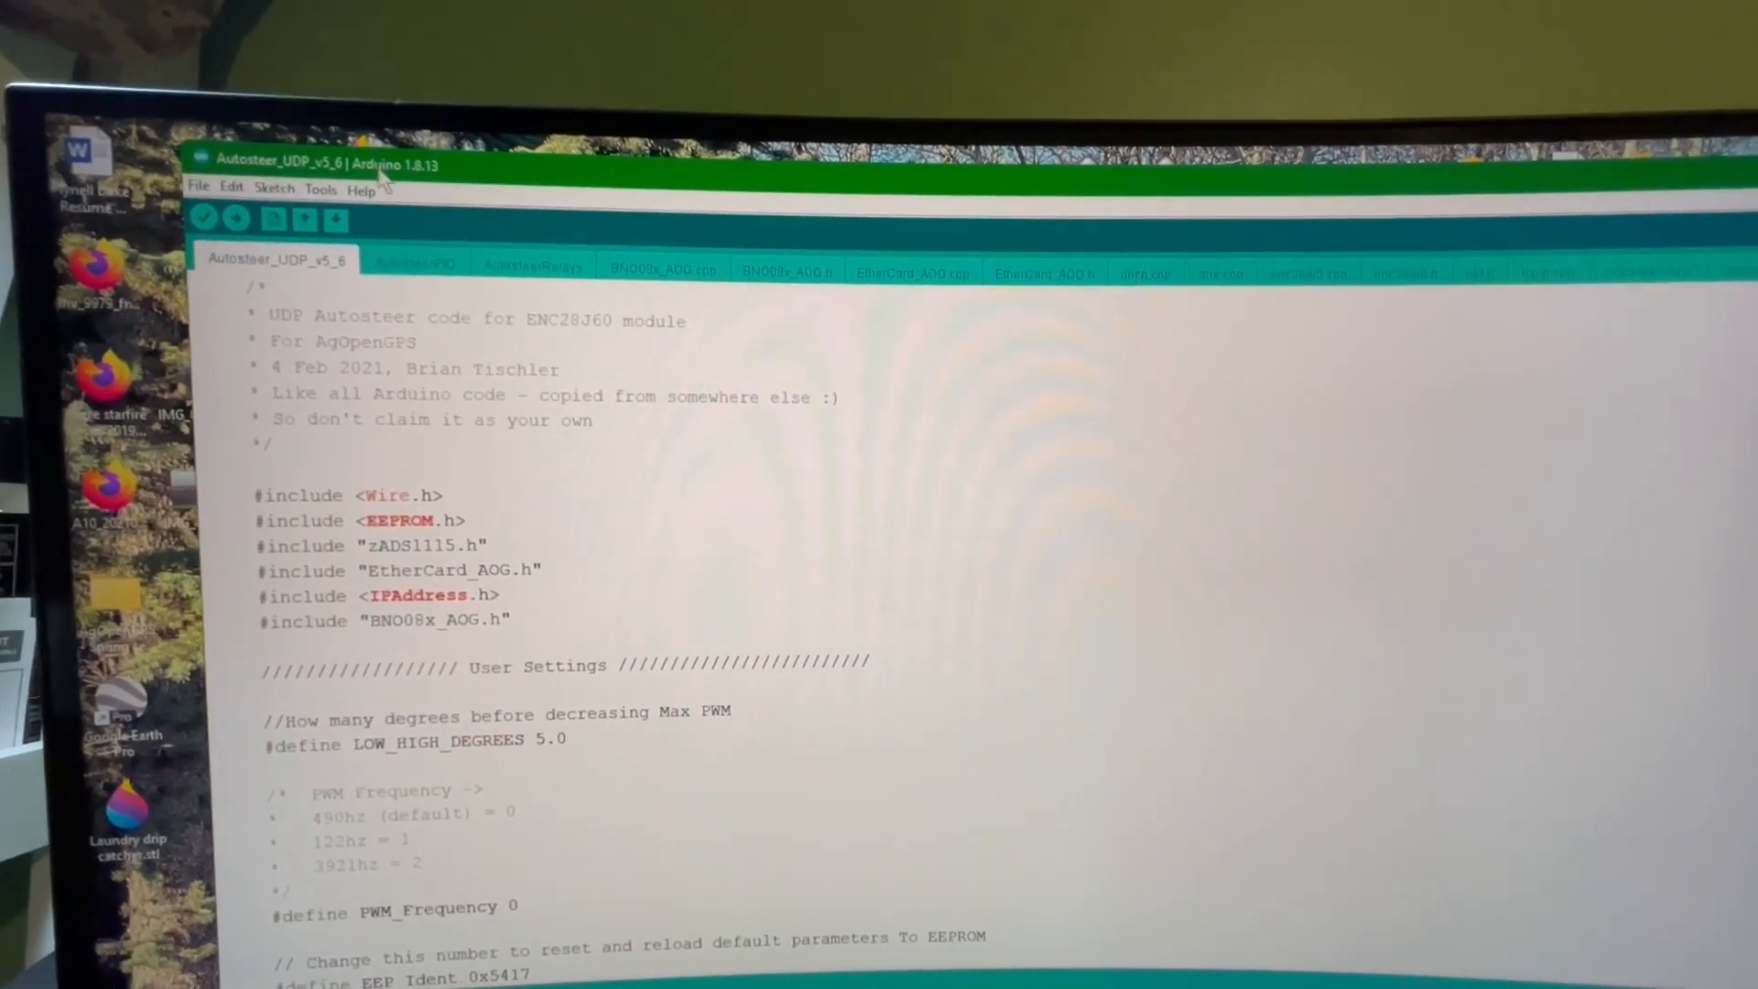
Select COM8, the Thinary Nano Every, as the upload port under Tools.
left_click(203, 218)
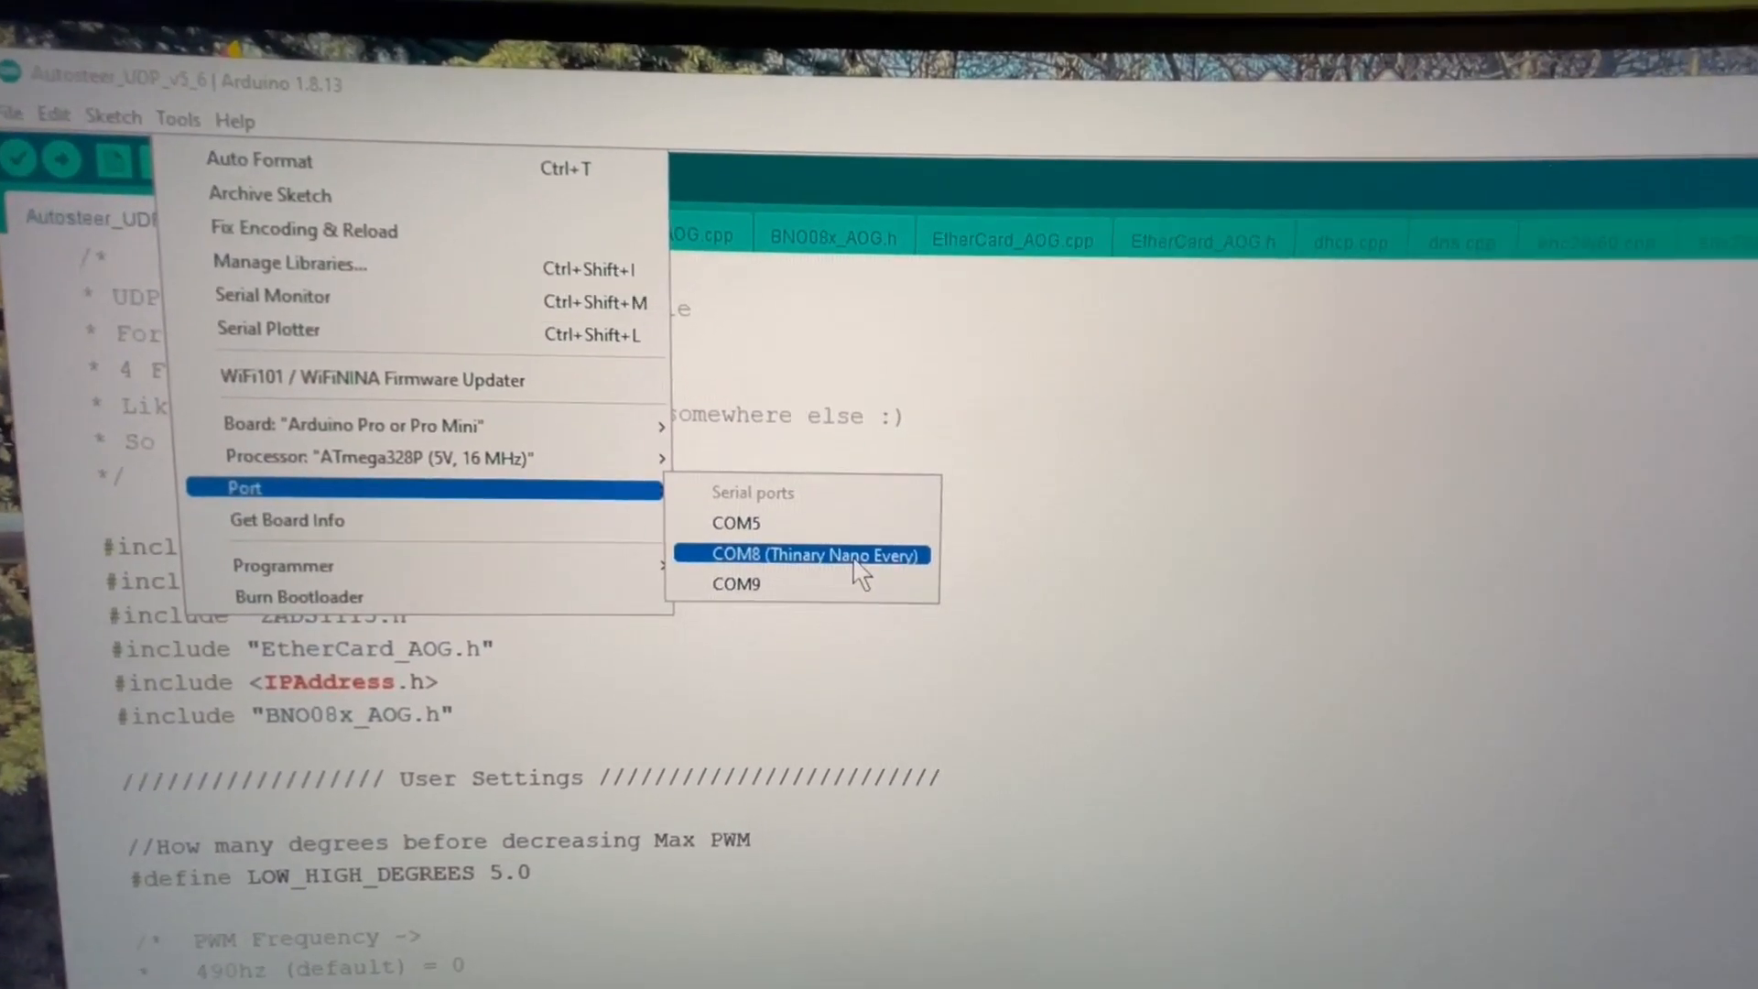
left_click(808, 555)
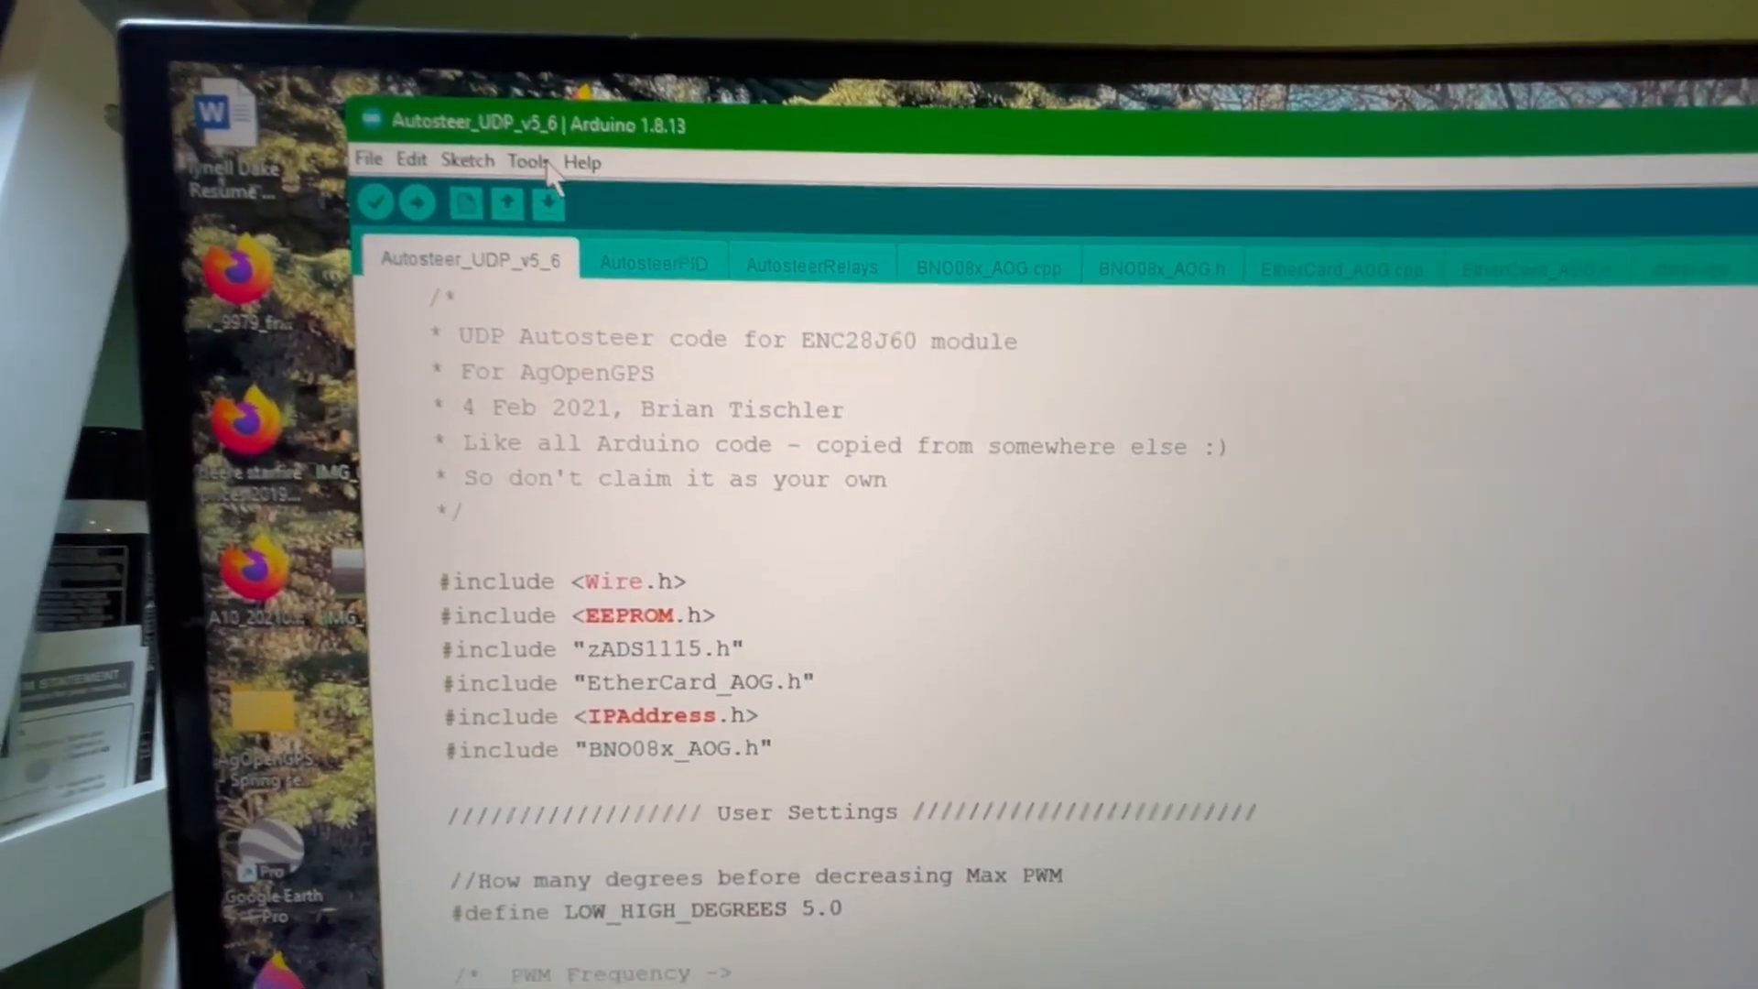
left_click(527, 161)
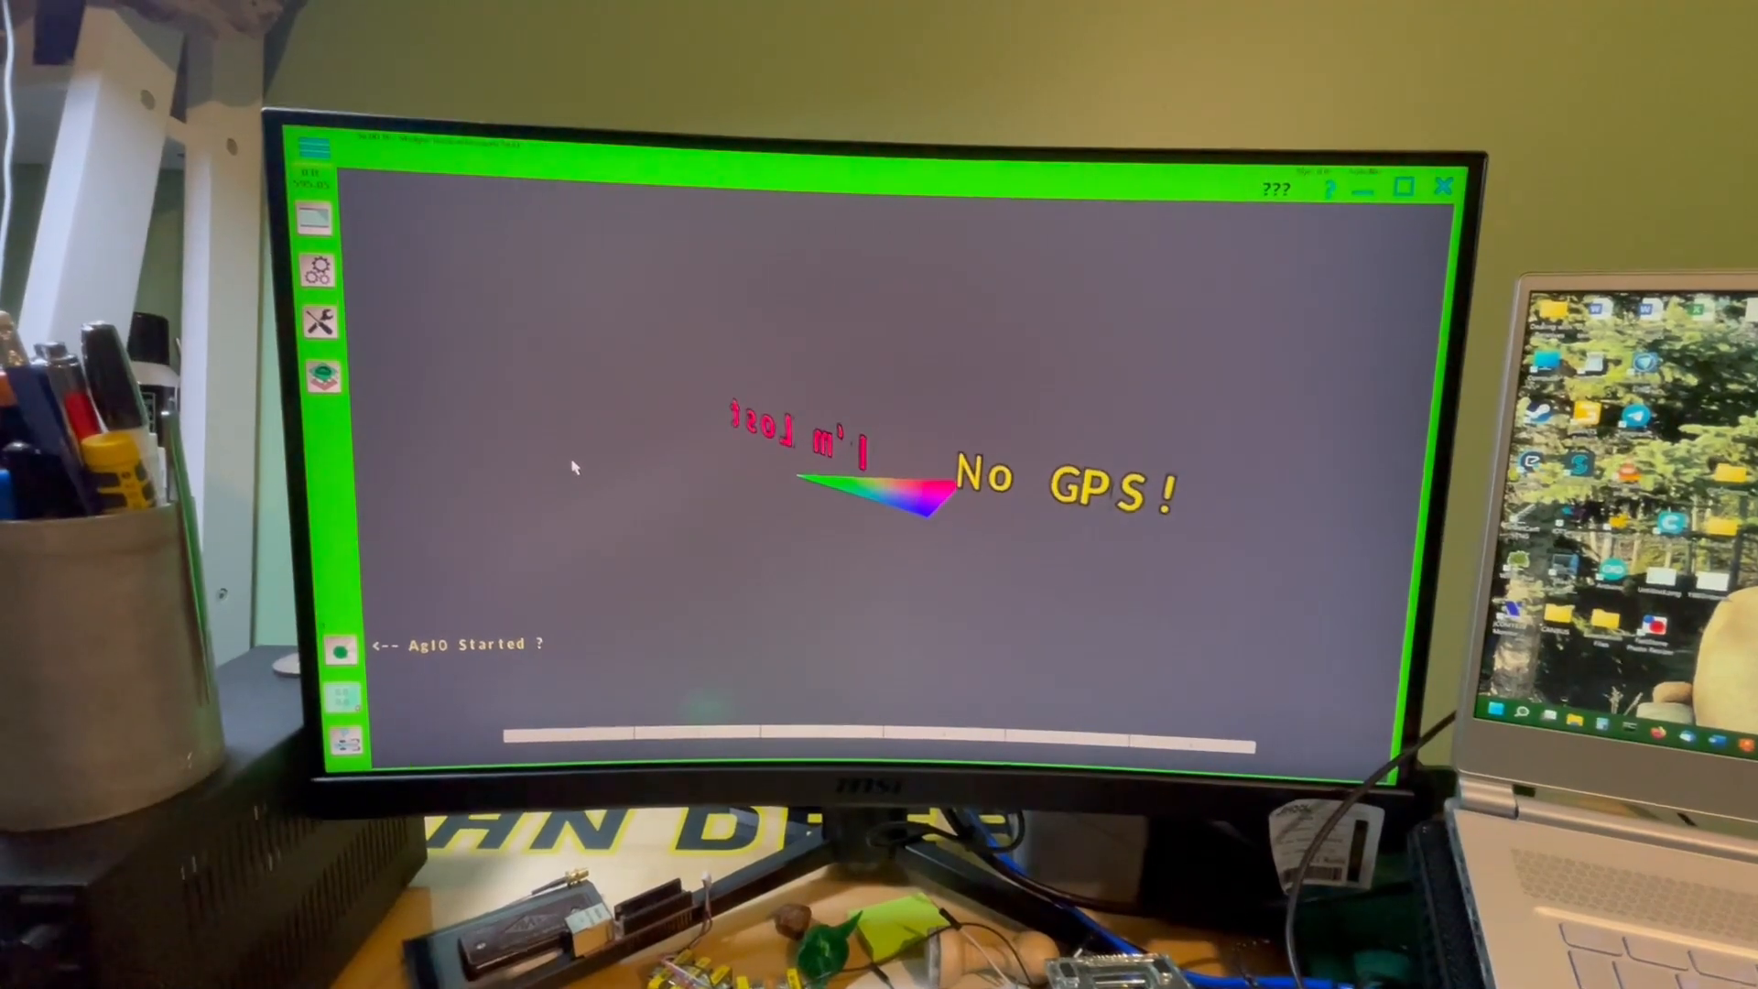
Switch the simulator on from the top-left hamburger menu.
left_click(313, 152)
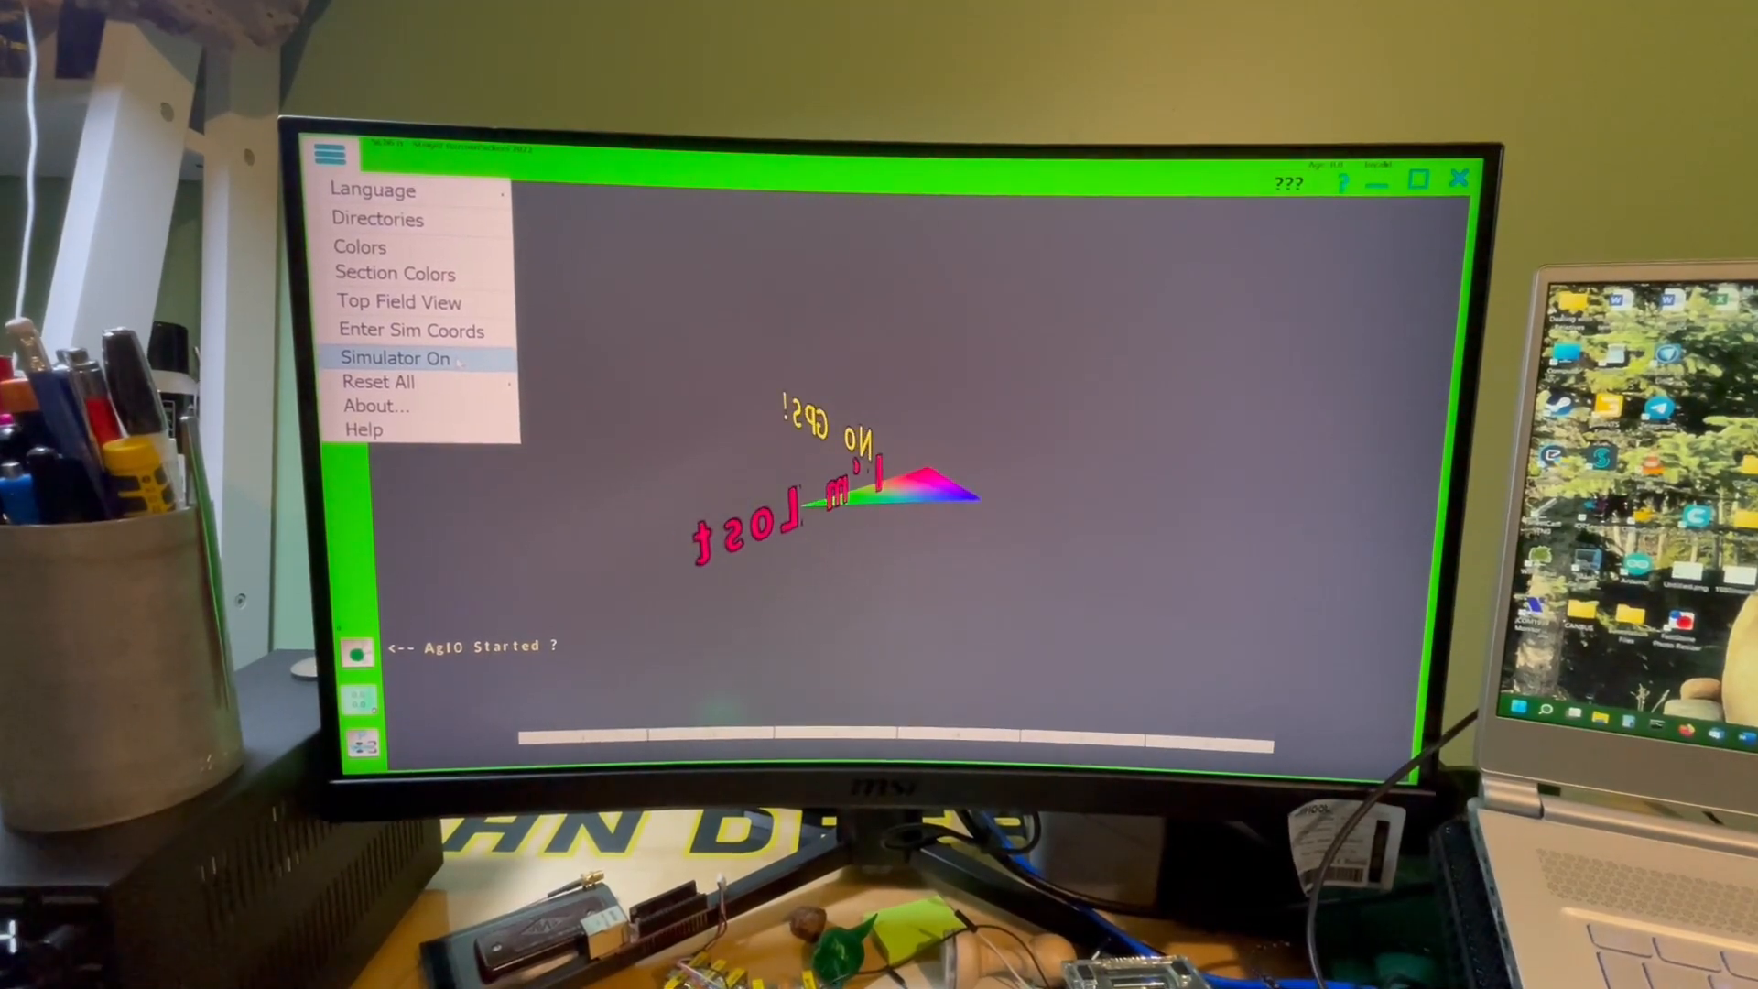
left_click(393, 357)
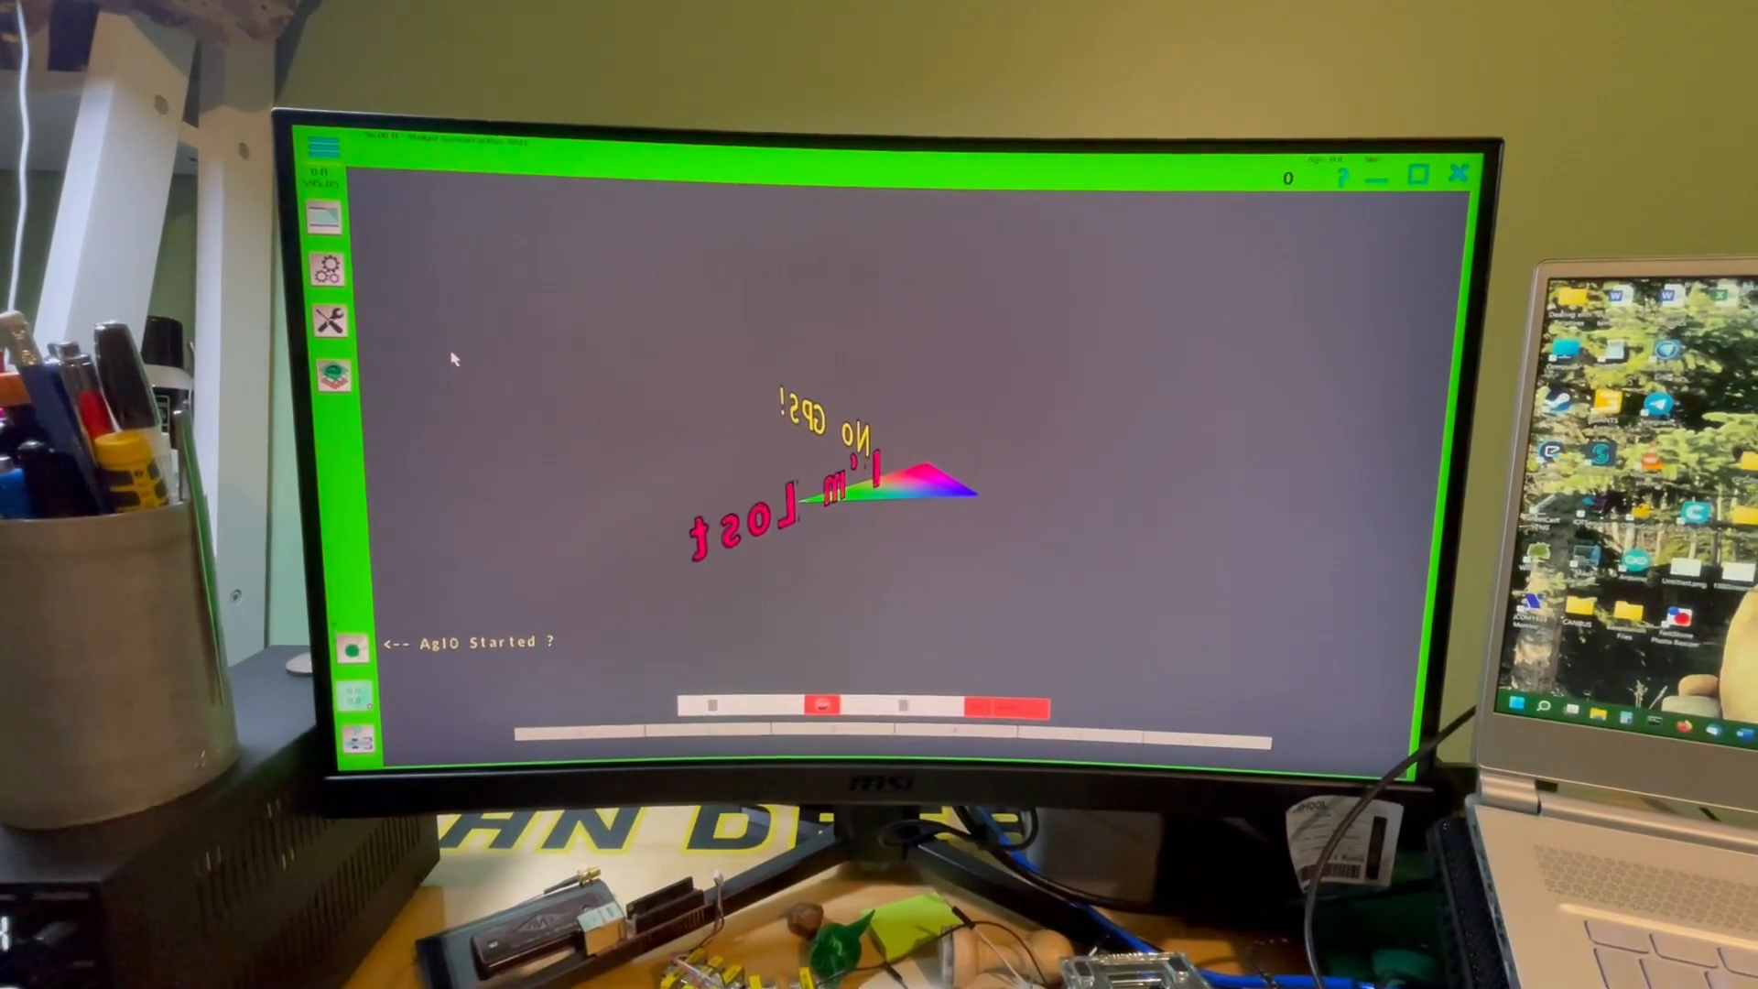